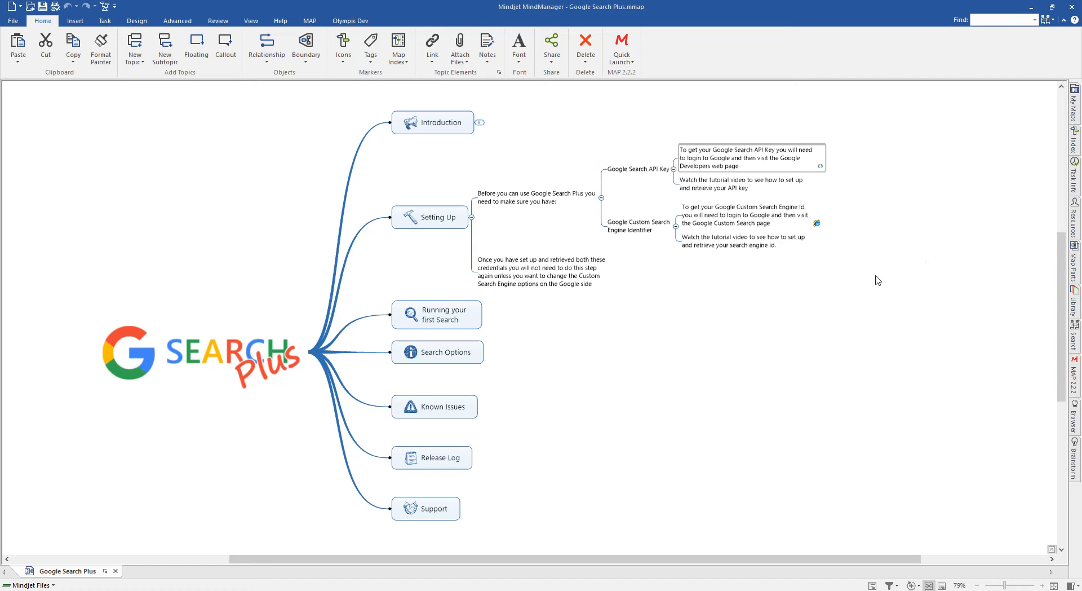
mouse_move(822, 179)
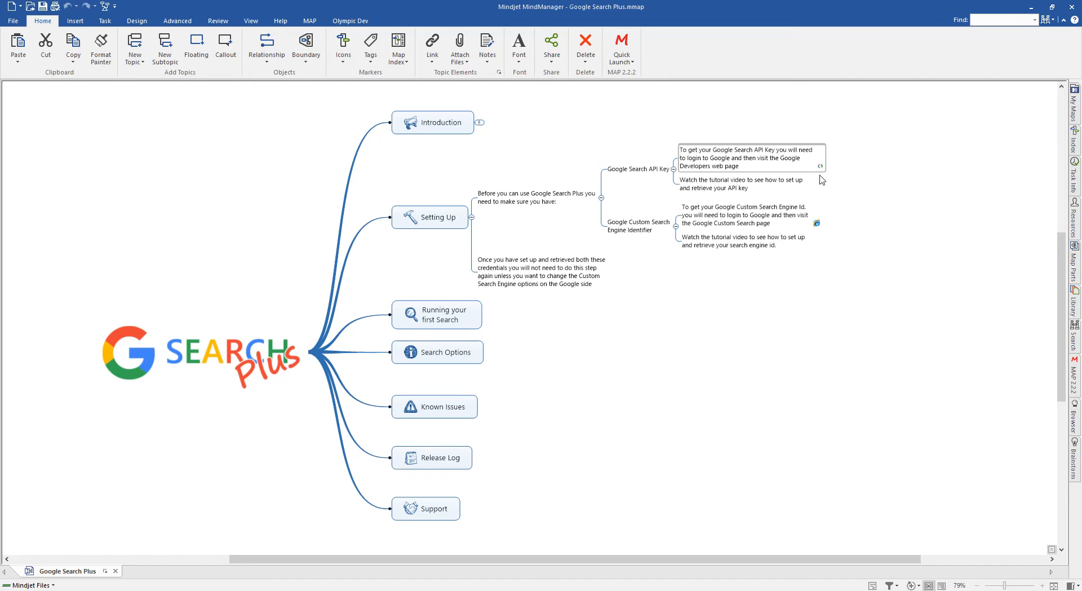
mouse_move(809, 167)
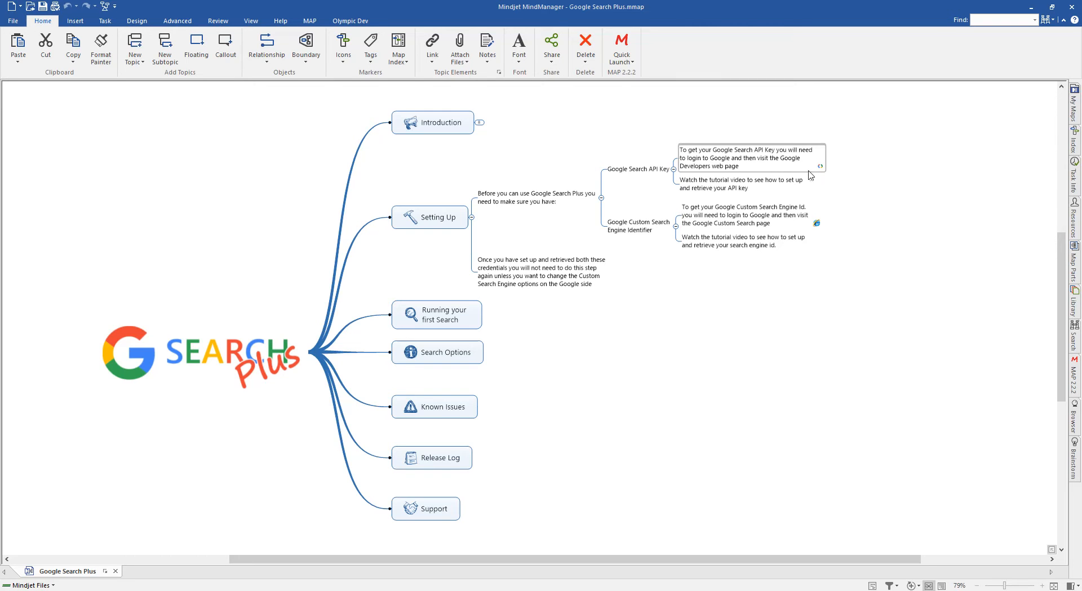
Step: Follow the note's hyperlink to the Google Developers page for getting a Search API key
left_click(745, 214)
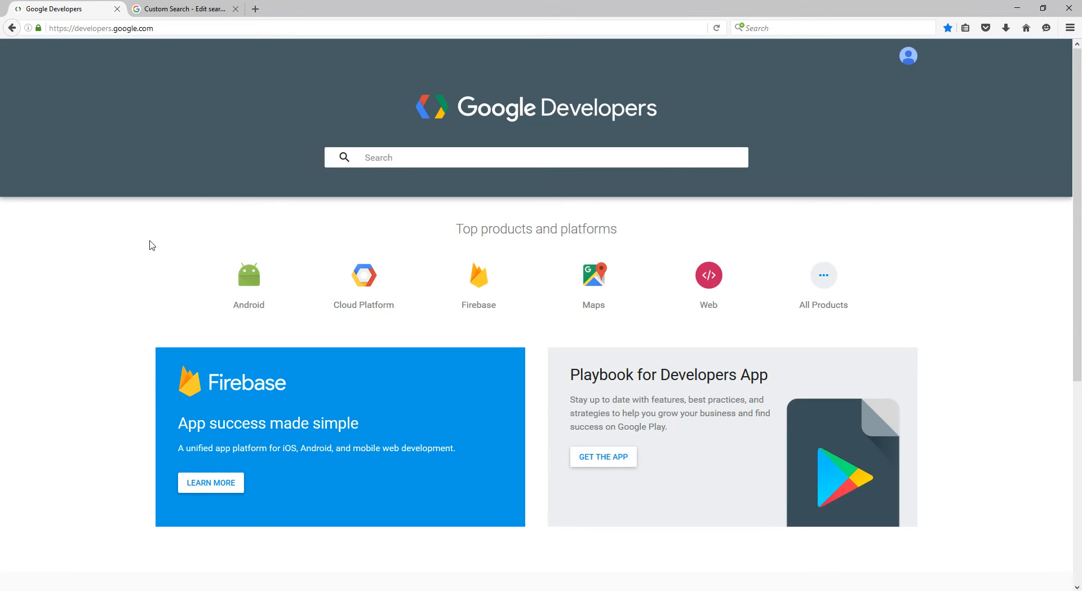
mouse_move(589, 245)
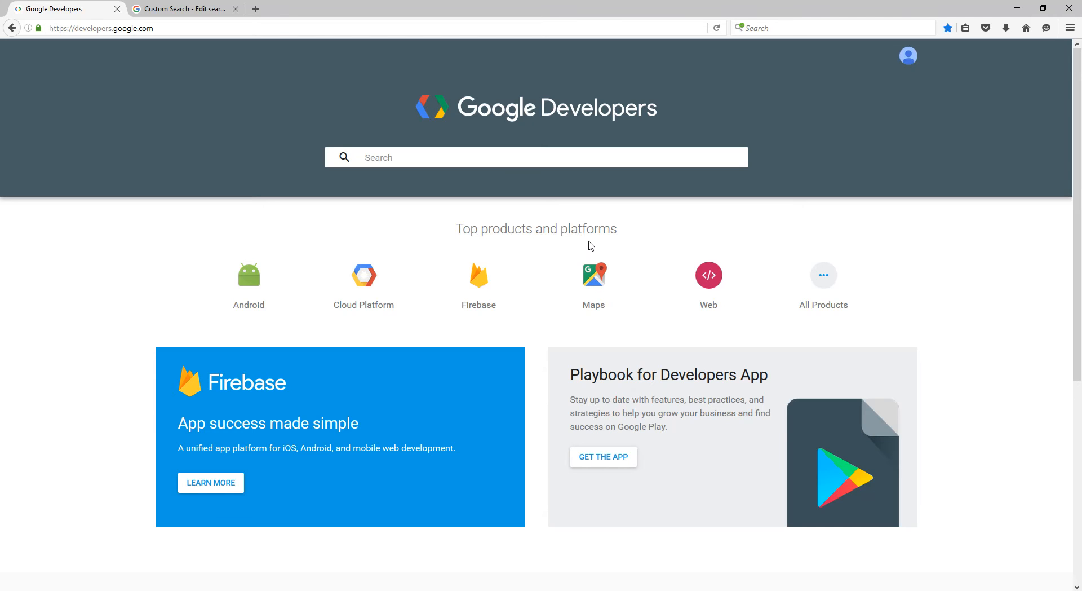
Step: Reach the Google API Console via the Developer Consoles link in the page footer
scroll("down", 3)
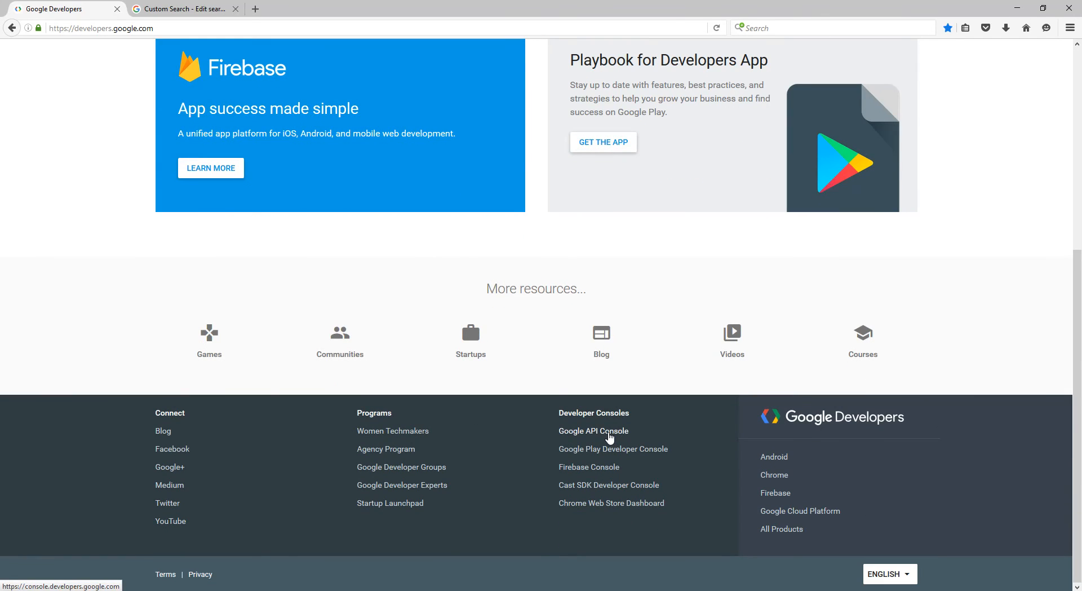
left_click(592, 430)
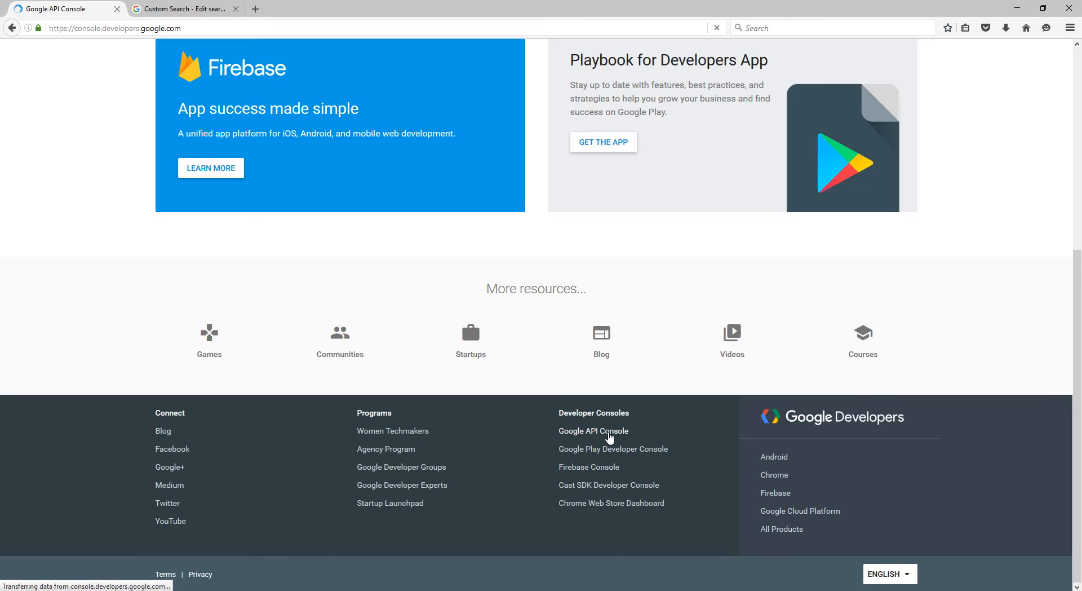
Step: Check the Dashboard, then pick Custom Search API from the Library's popular APIs
left_click(593, 430)
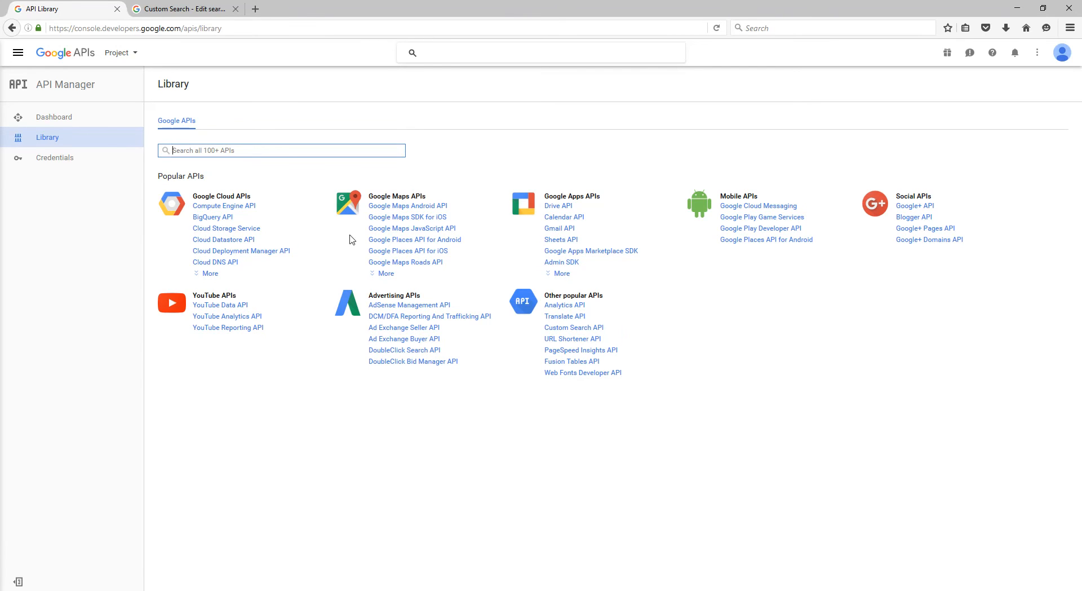
mouse_move(345, 430)
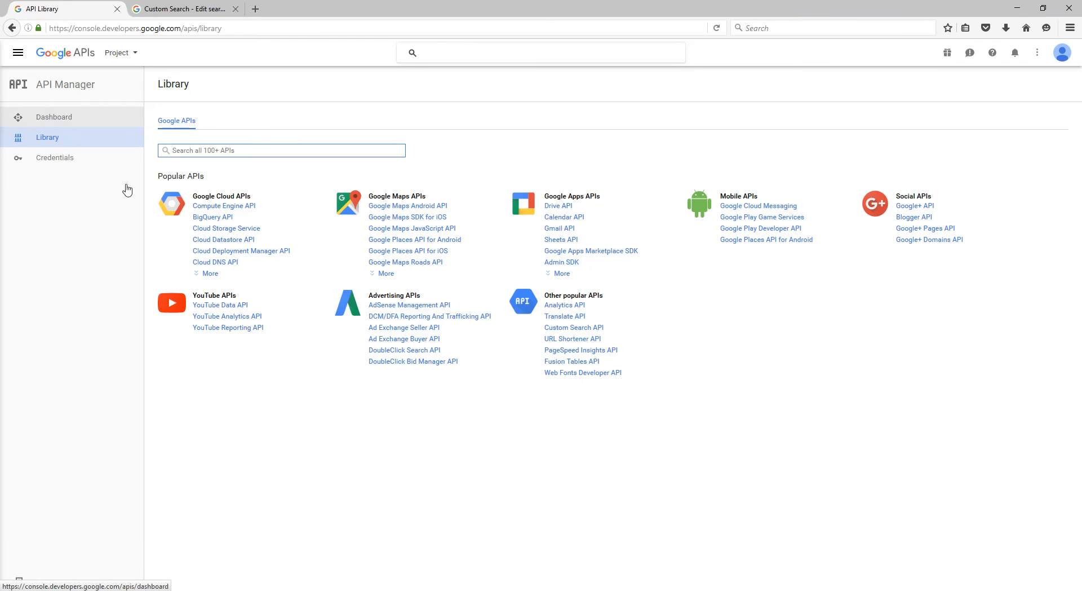
left_click(54, 116)
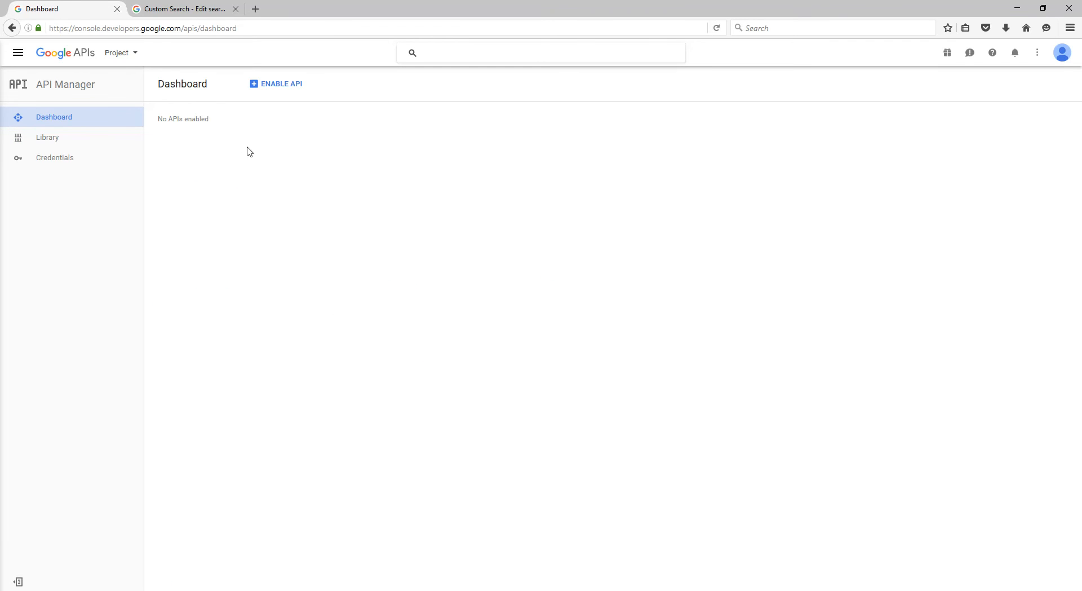
mouse_move(114, 120)
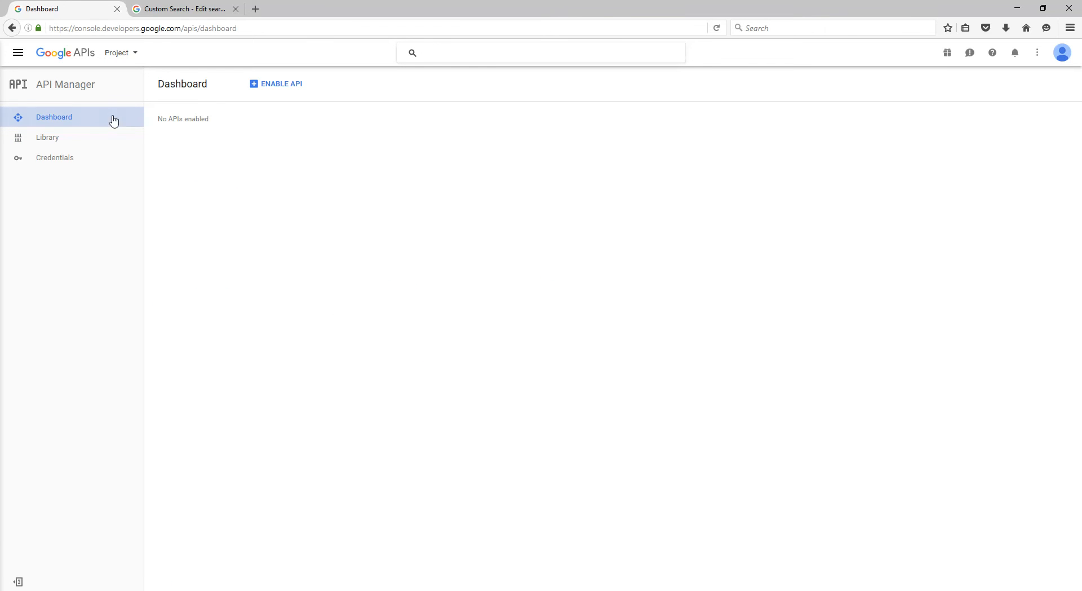
mouse_move(59, 131)
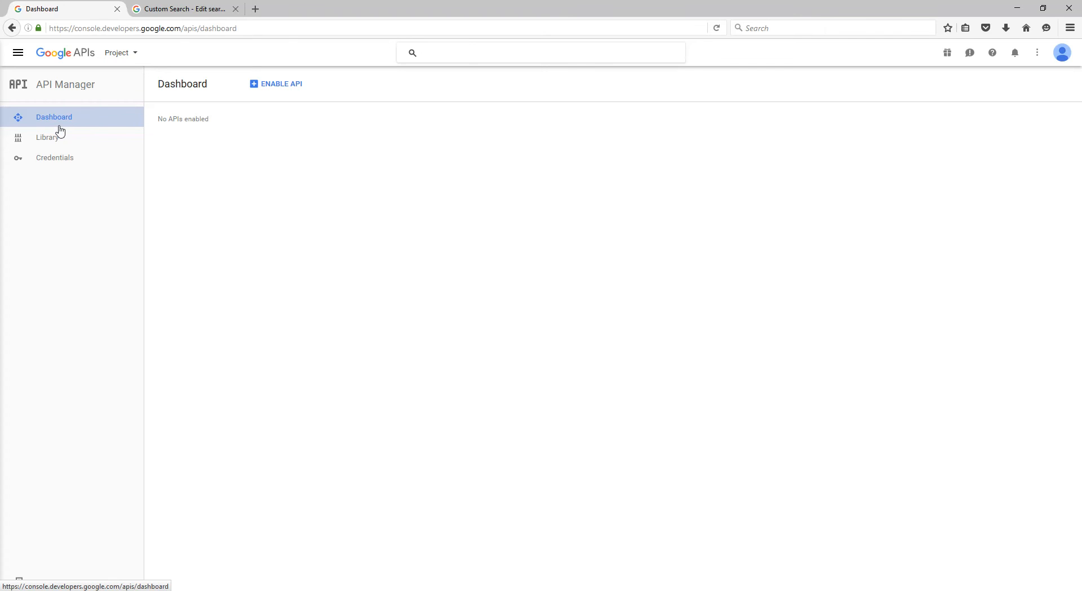
left_click(47, 137)
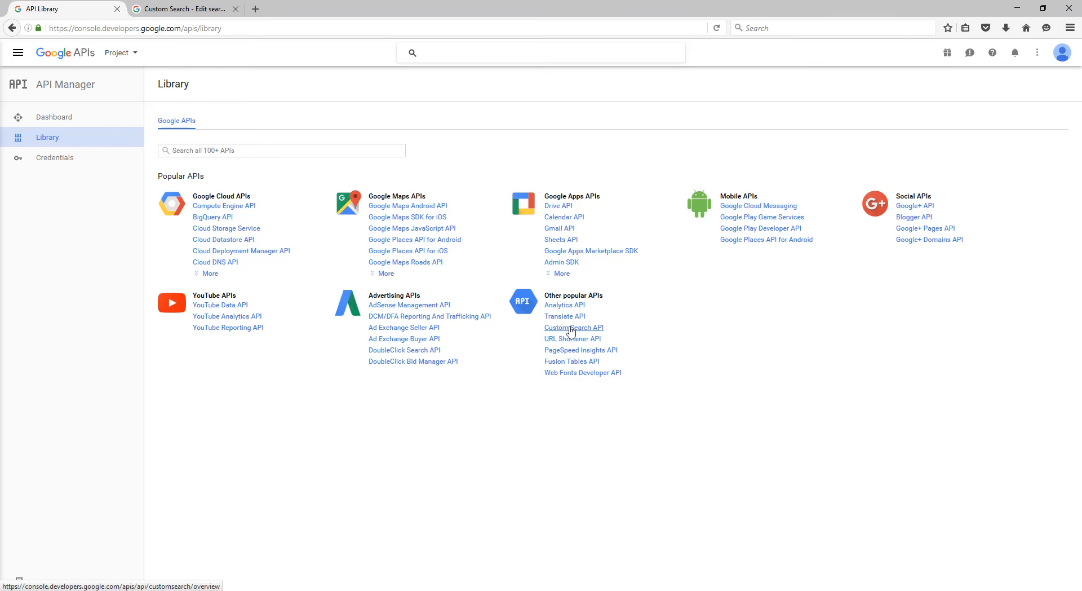
left_click(574, 327)
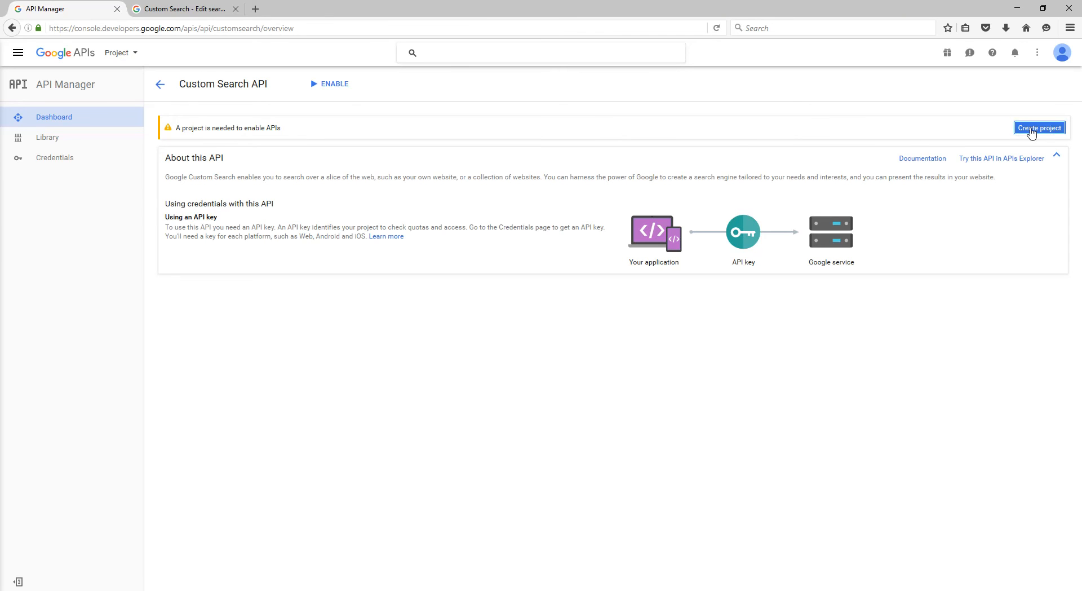
Step: Create project 'Olympic Demo' with email updates declined and terms of service accepted
left_click(1039, 128)
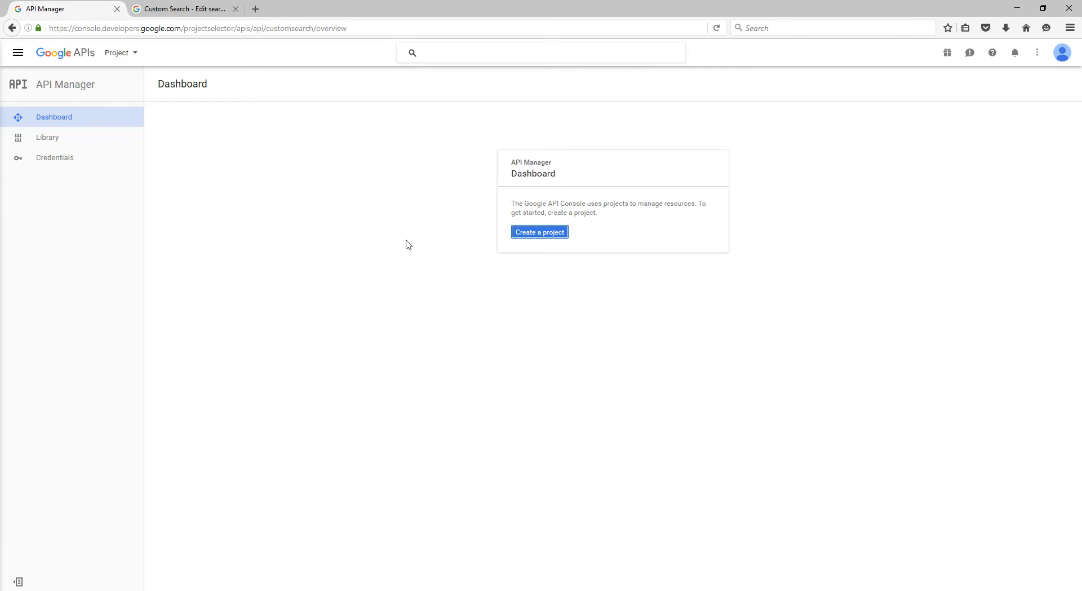
left_click(539, 231)
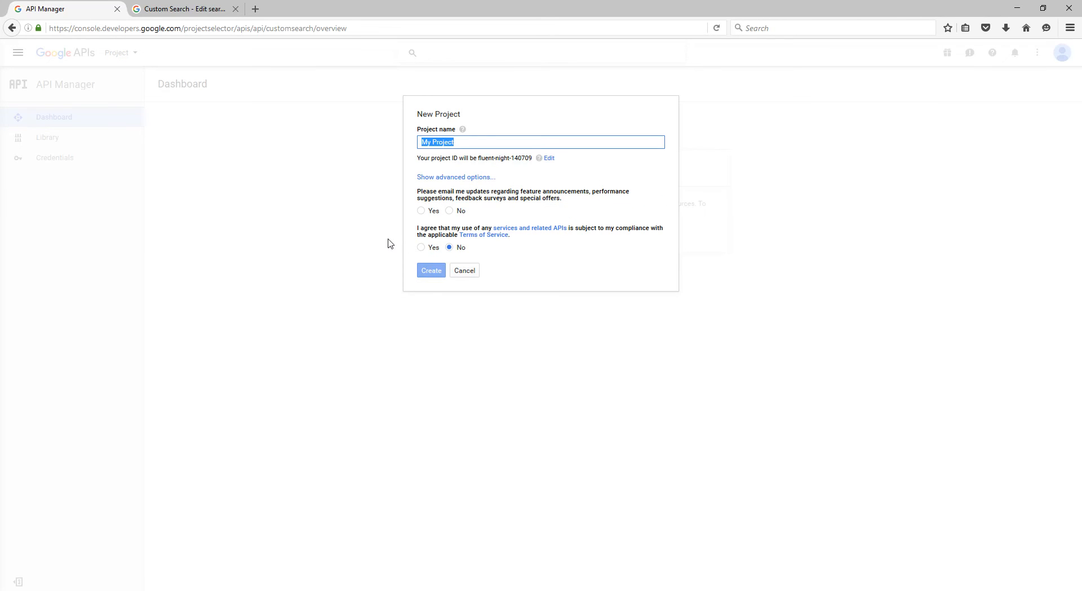
type("Olympic Demo")
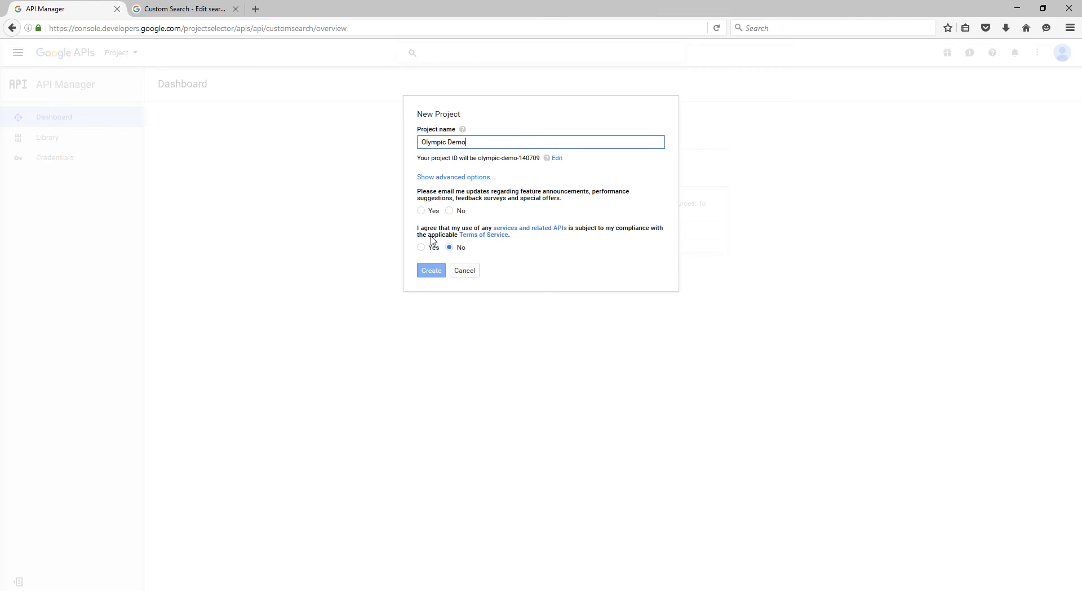
mouse_move(435, 206)
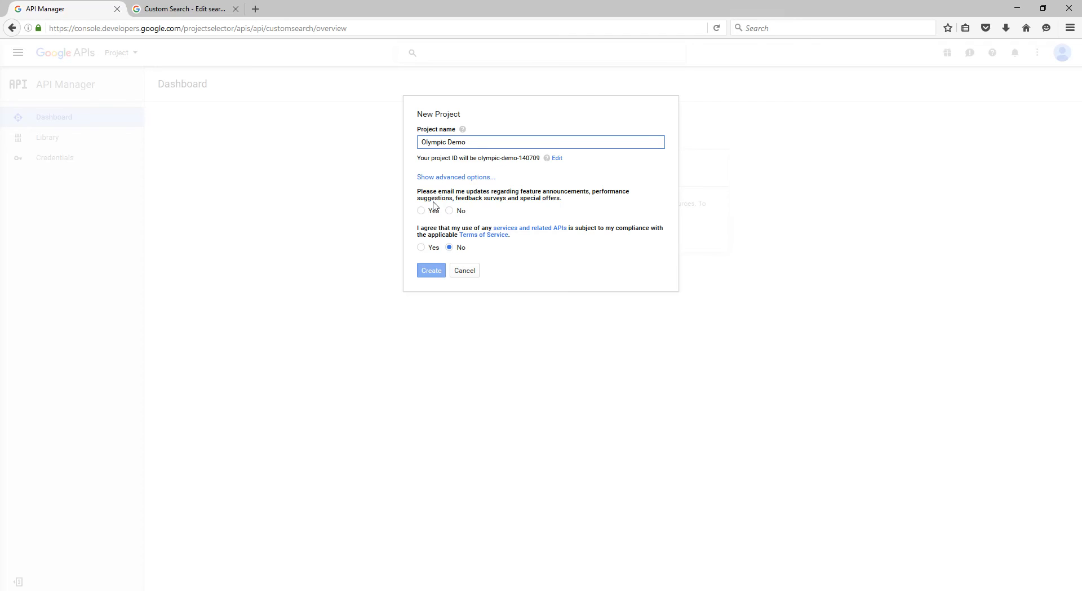
mouse_move(459, 214)
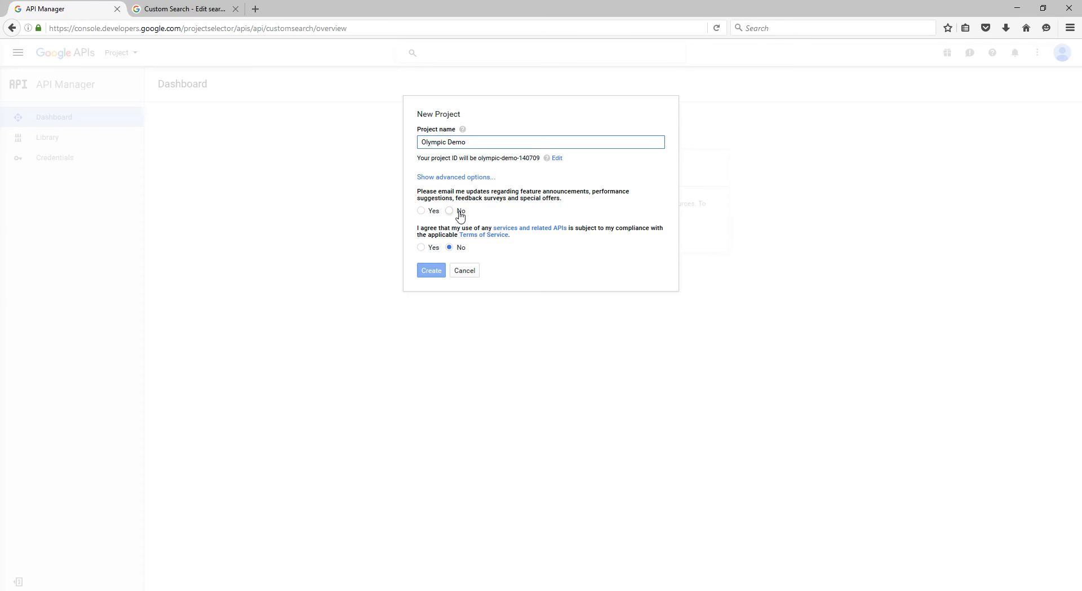
left_click(449, 210)
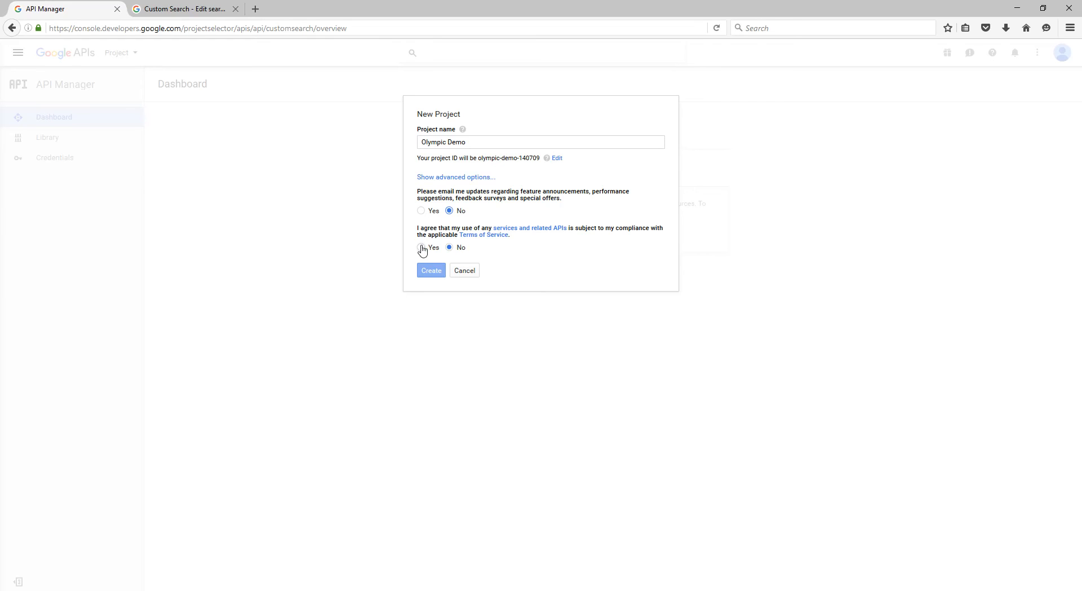
left_click(420, 247)
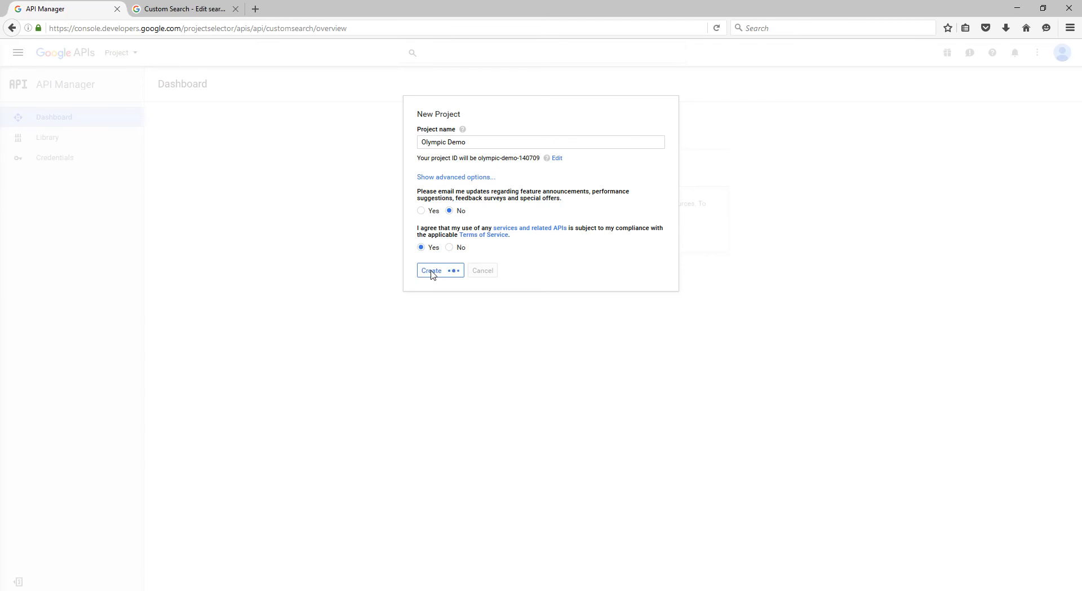
left_click(431, 269)
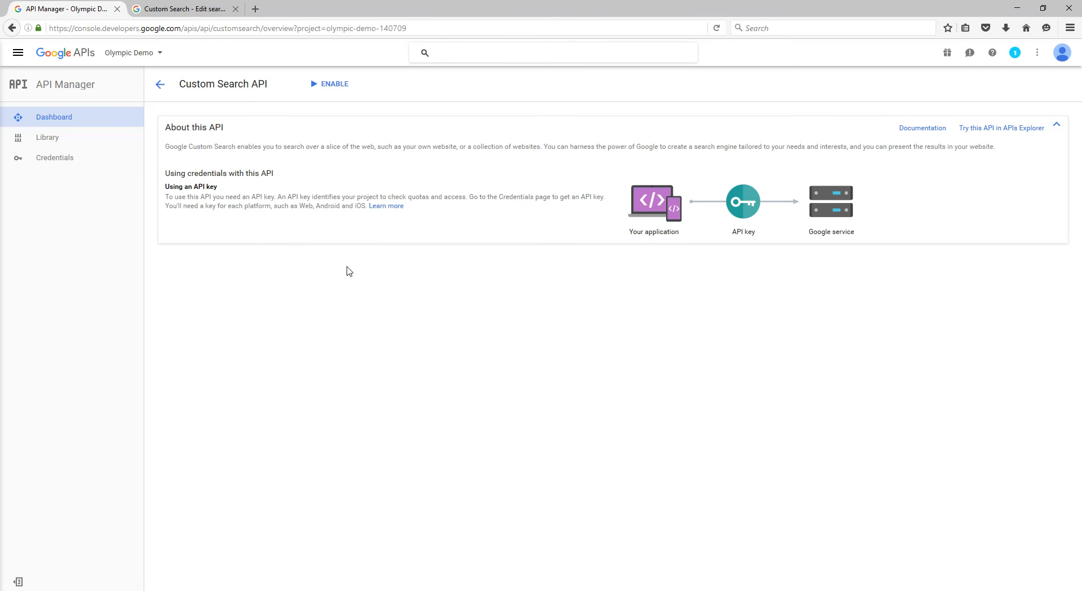
mouse_move(319, 143)
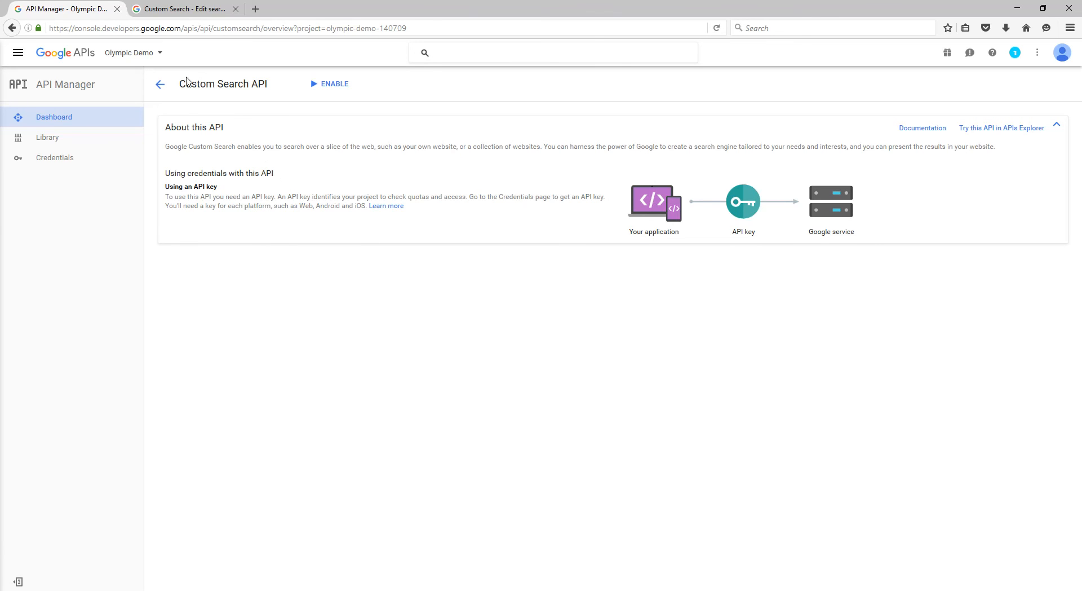
mouse_move(133, 53)
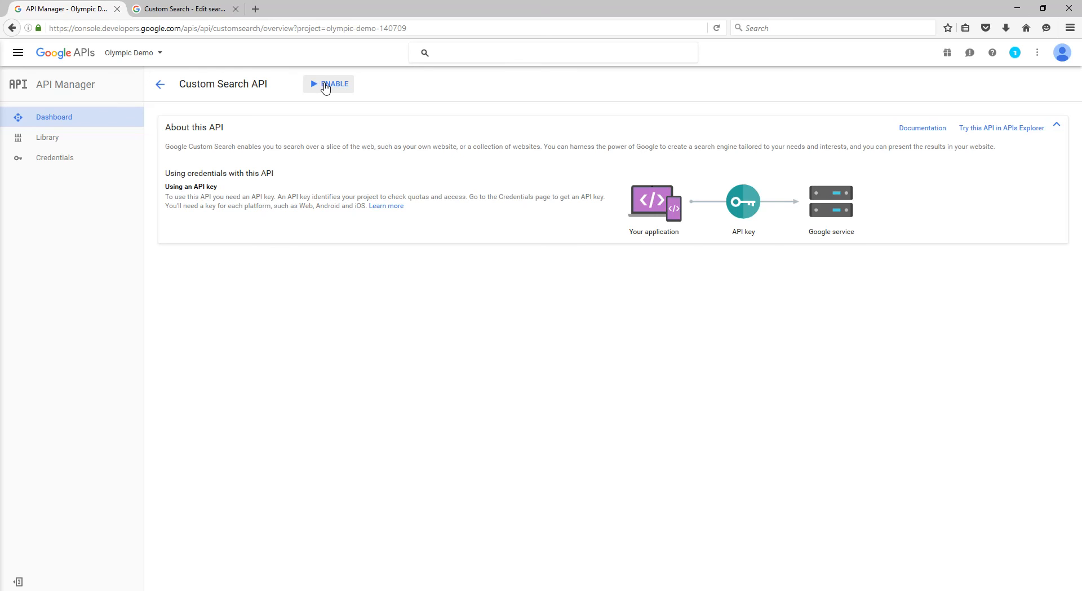
Step: Enable the Custom Search API so its overview shows under Olympic Demo
left_click(334, 84)
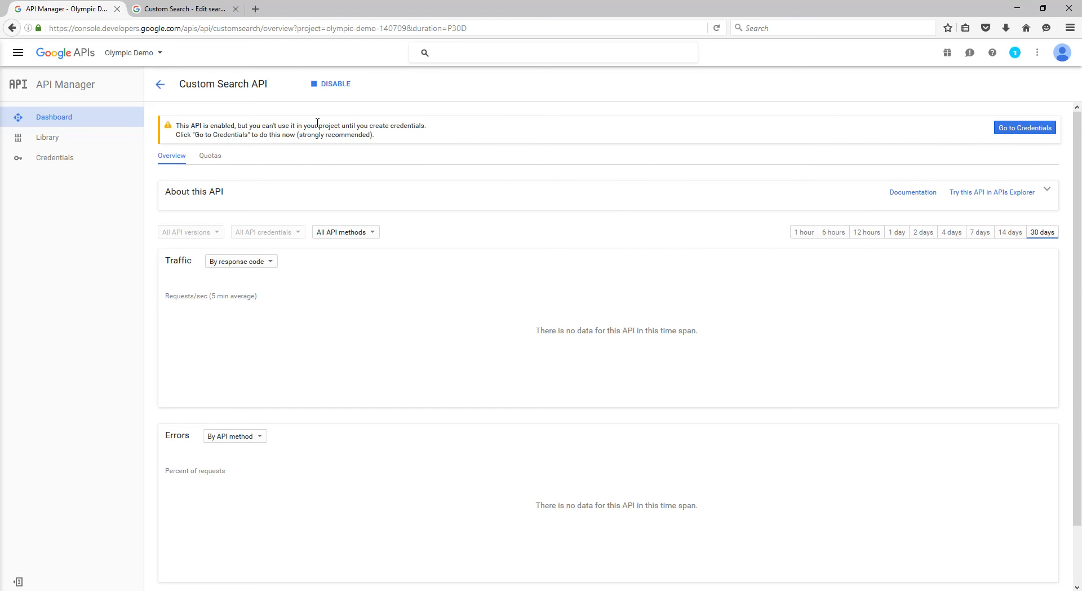
mouse_move(291, 124)
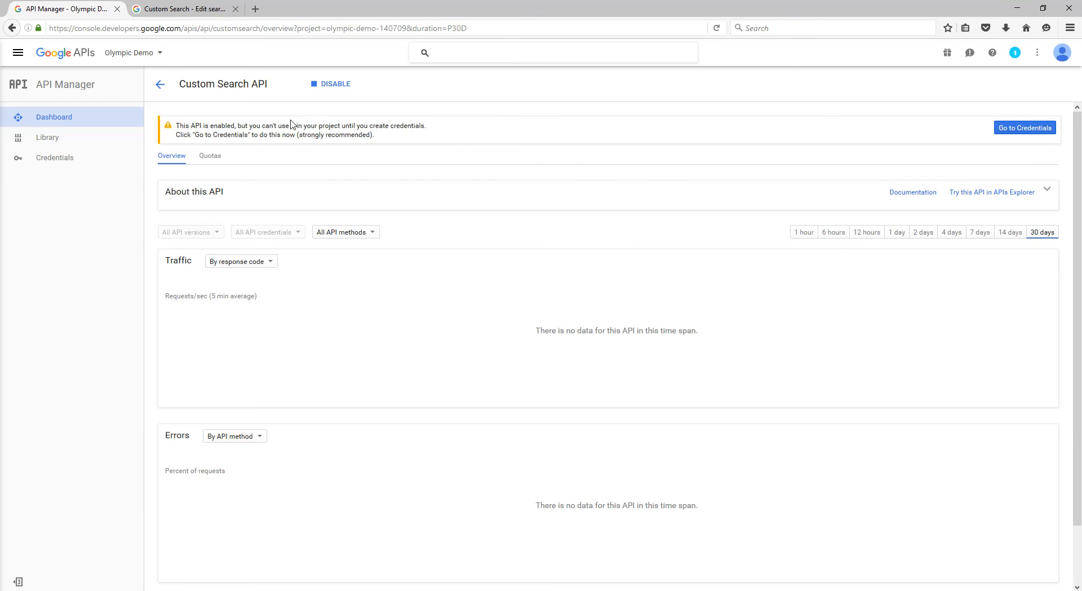
mouse_move(311, 129)
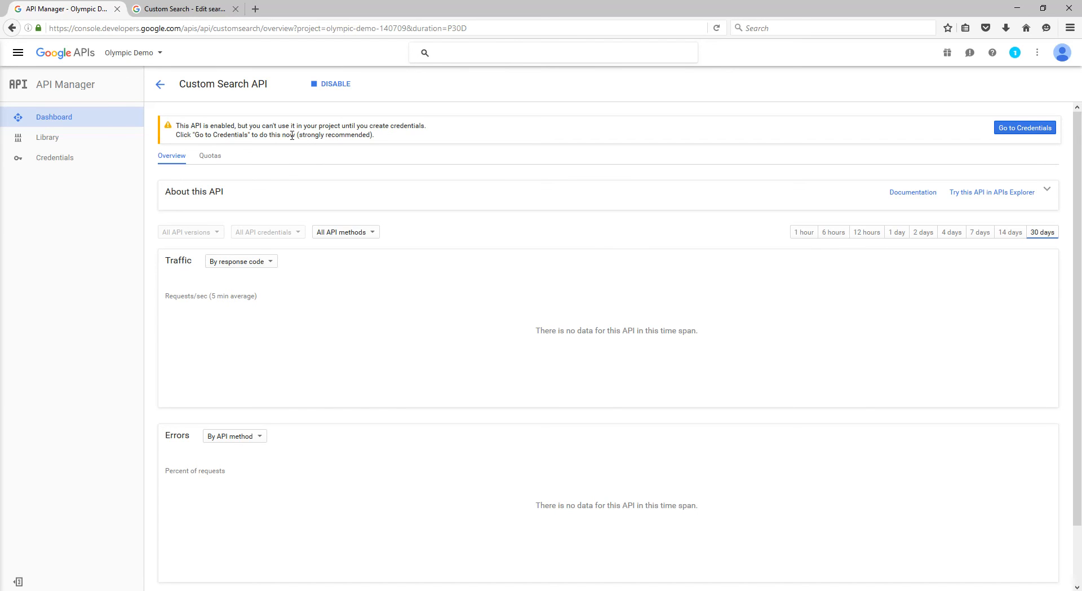
mouse_move(197, 239)
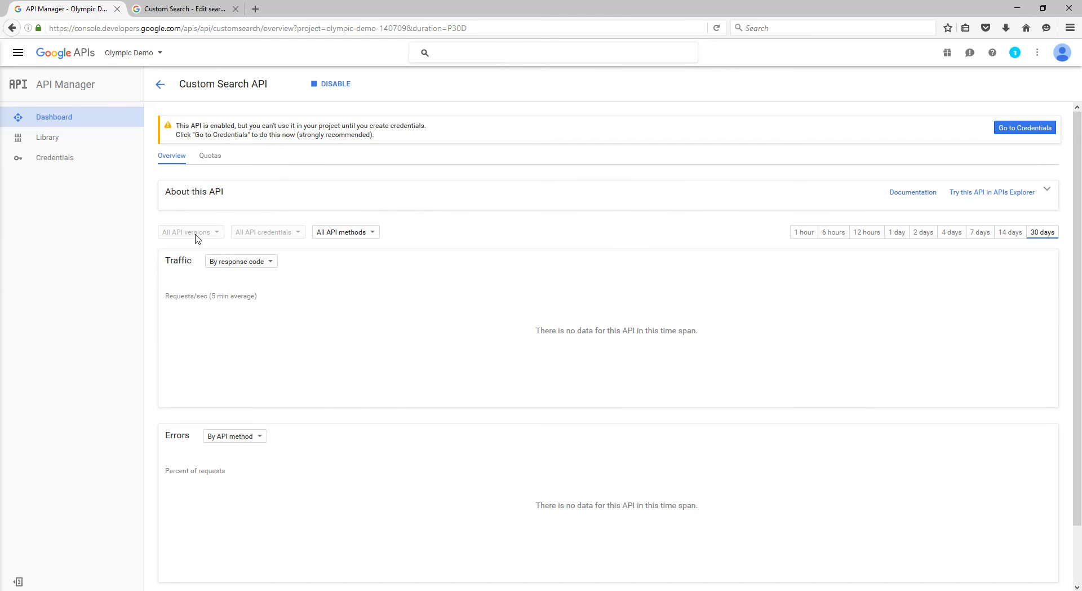
mouse_move(414, 409)
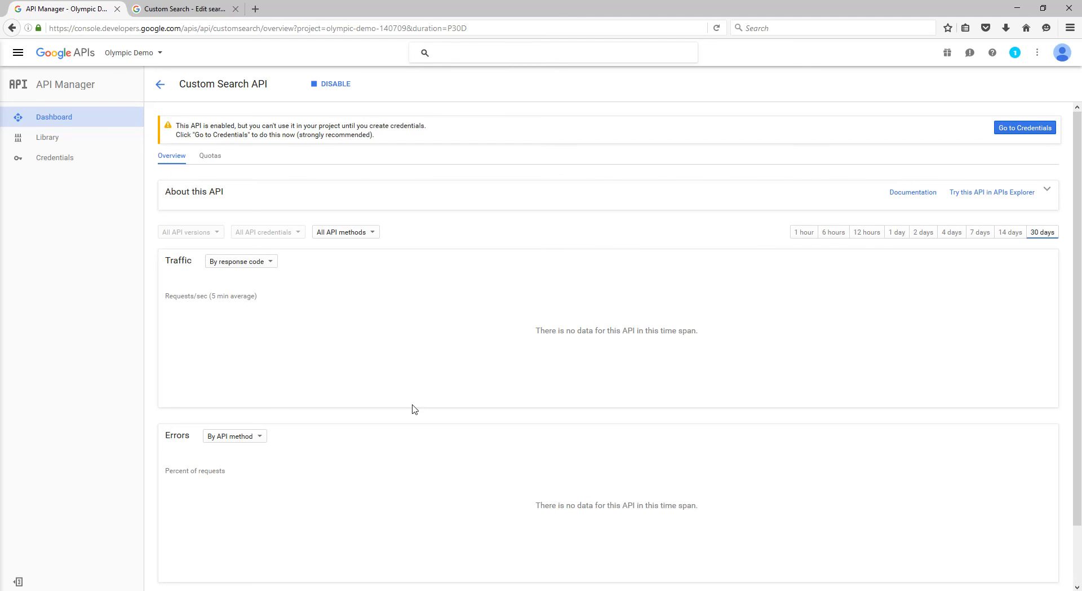
mouse_move(364, 345)
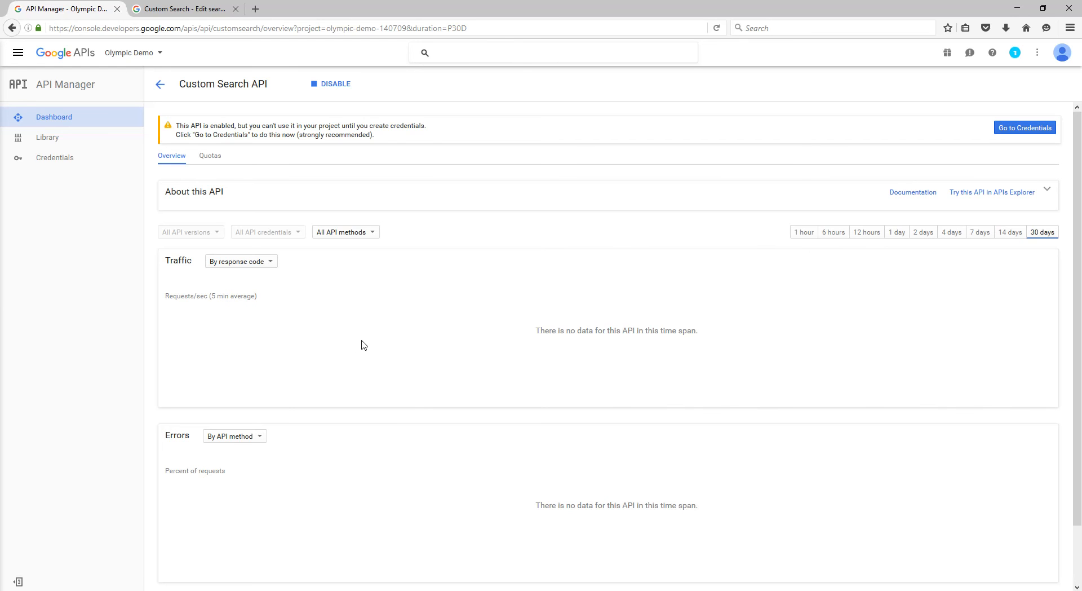
mouse_move(184, 155)
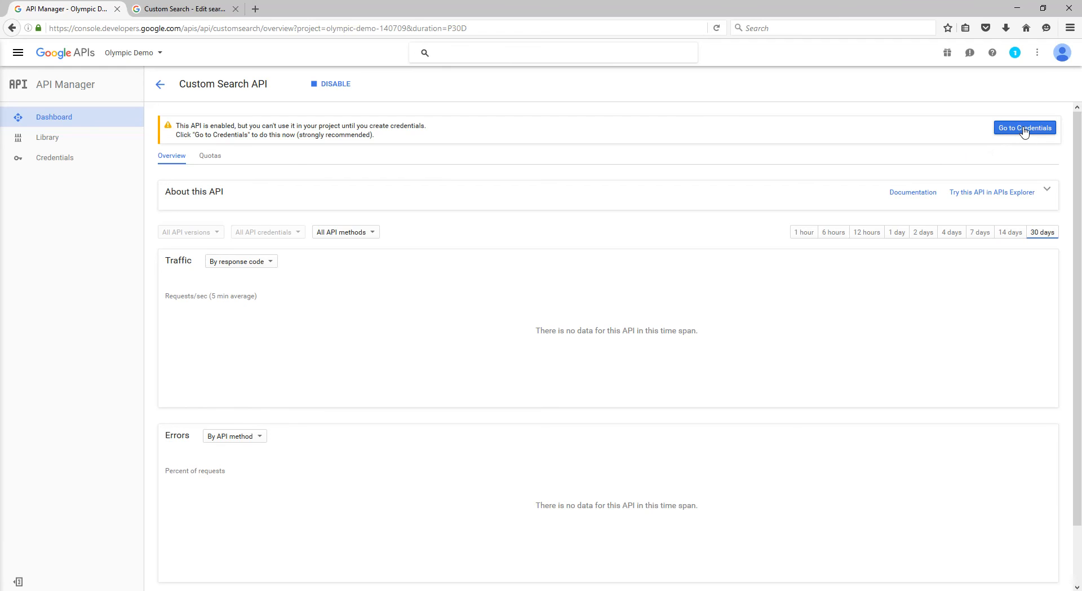
Step: Start the credentials wizard with 'Other UI (e.g. Windows, CLI tool)' as the calling platform
left_click(1025, 128)
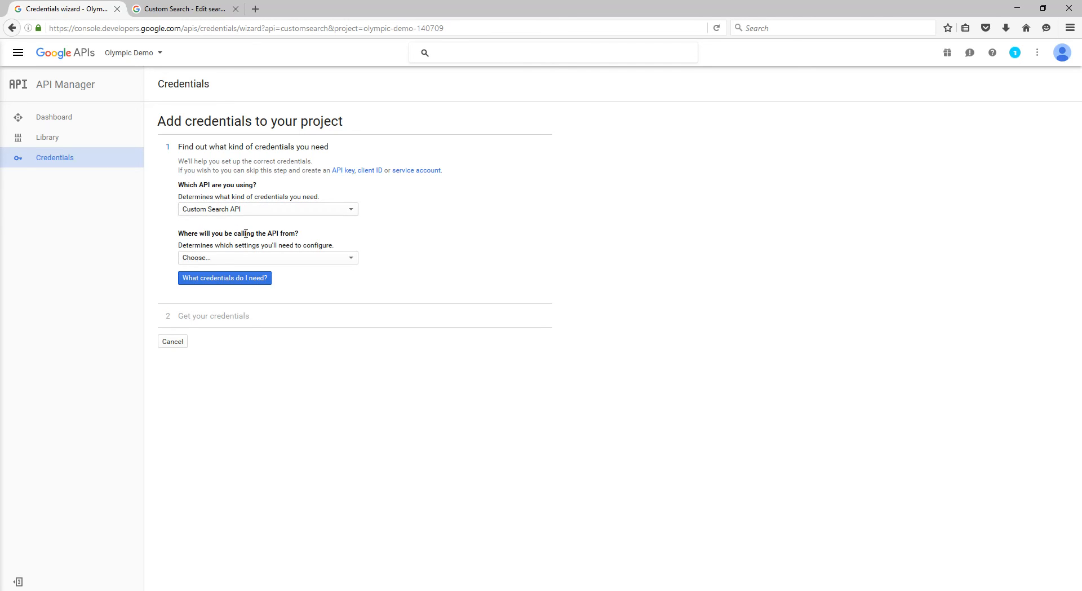
mouse_move(285, 234)
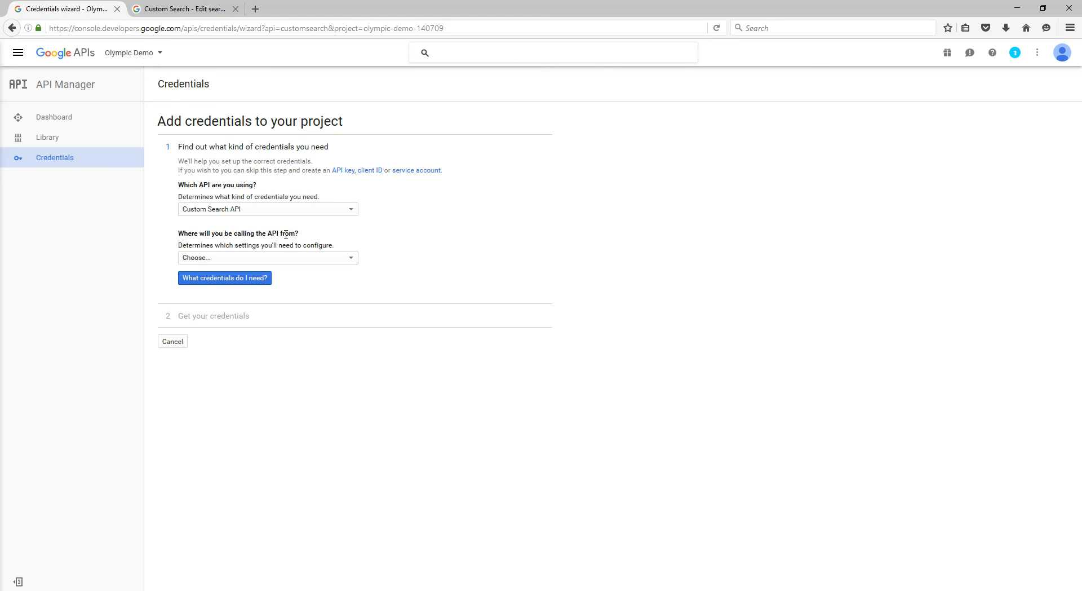
left_click(267, 257)
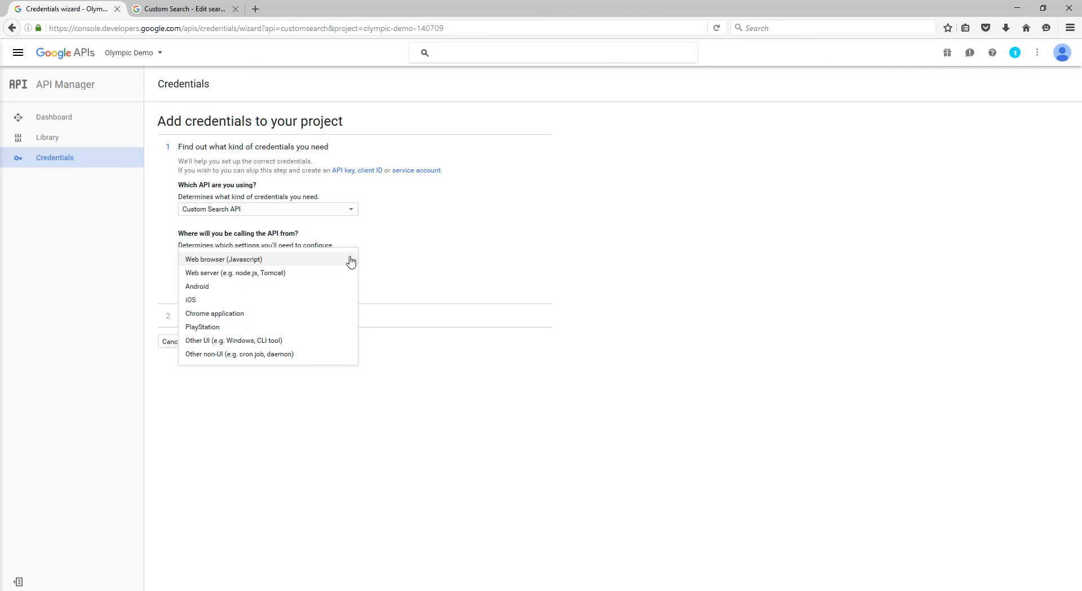
mouse_move(331, 264)
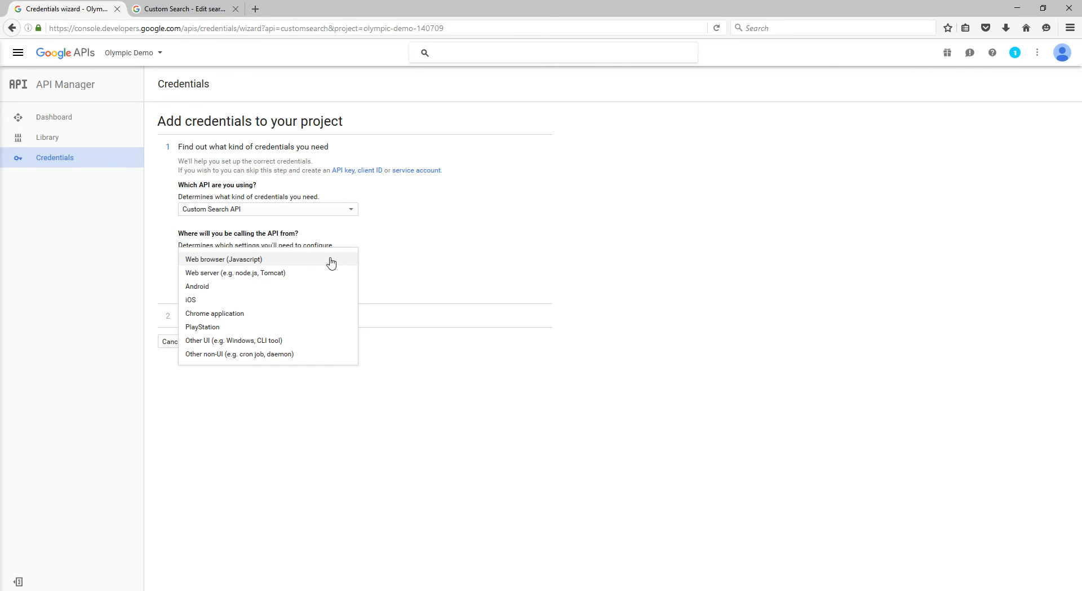
mouse_move(259, 273)
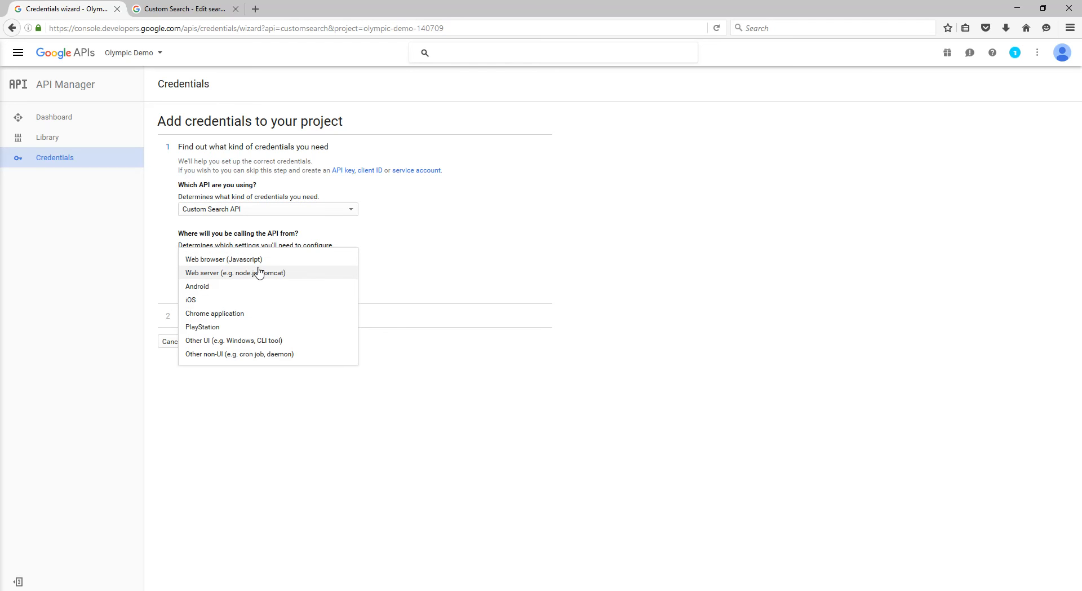
mouse_move(220, 344)
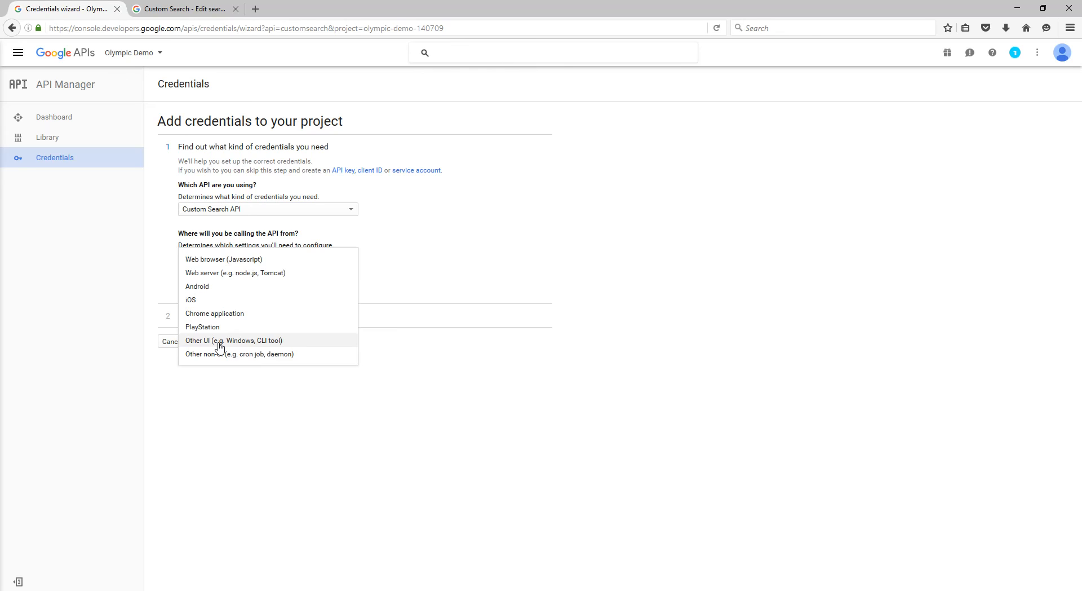
left_click(233, 341)
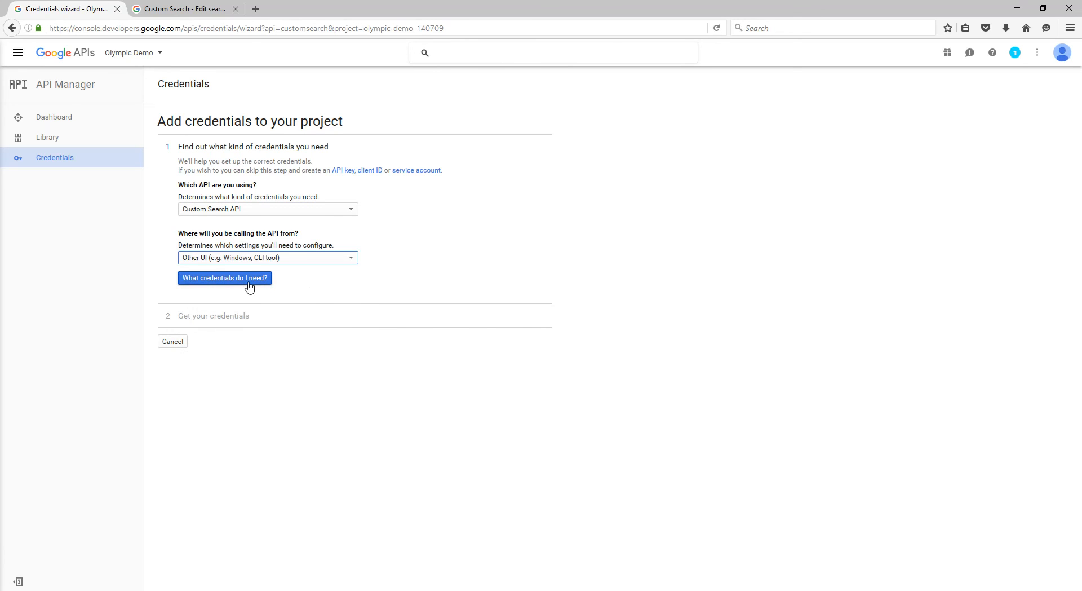
mouse_move(224, 286)
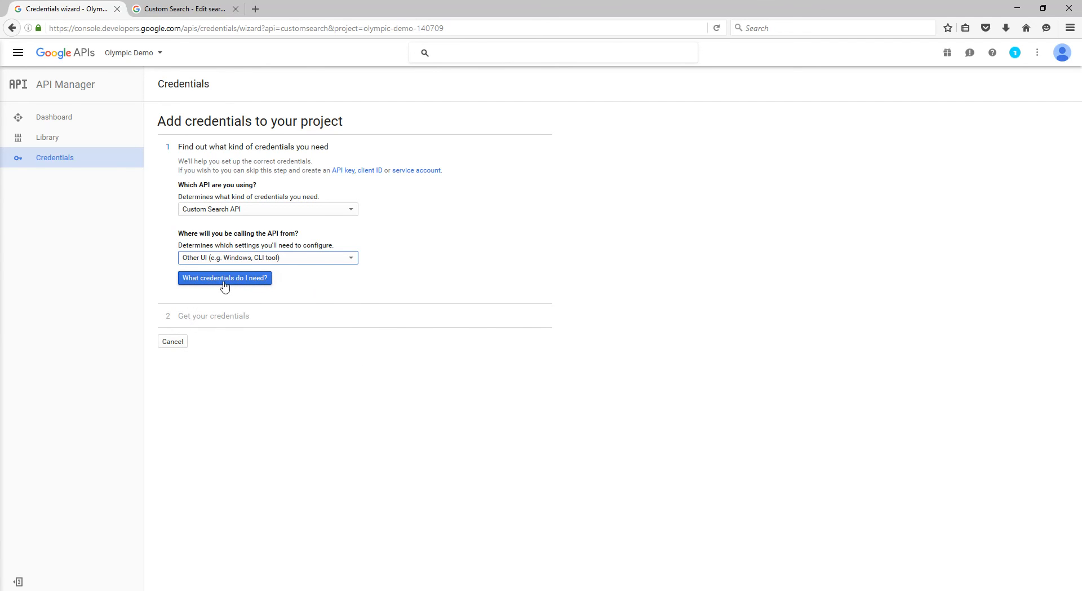
Step: Name the server API key 'Google Search Key 1' and generate it
left_click(223, 277)
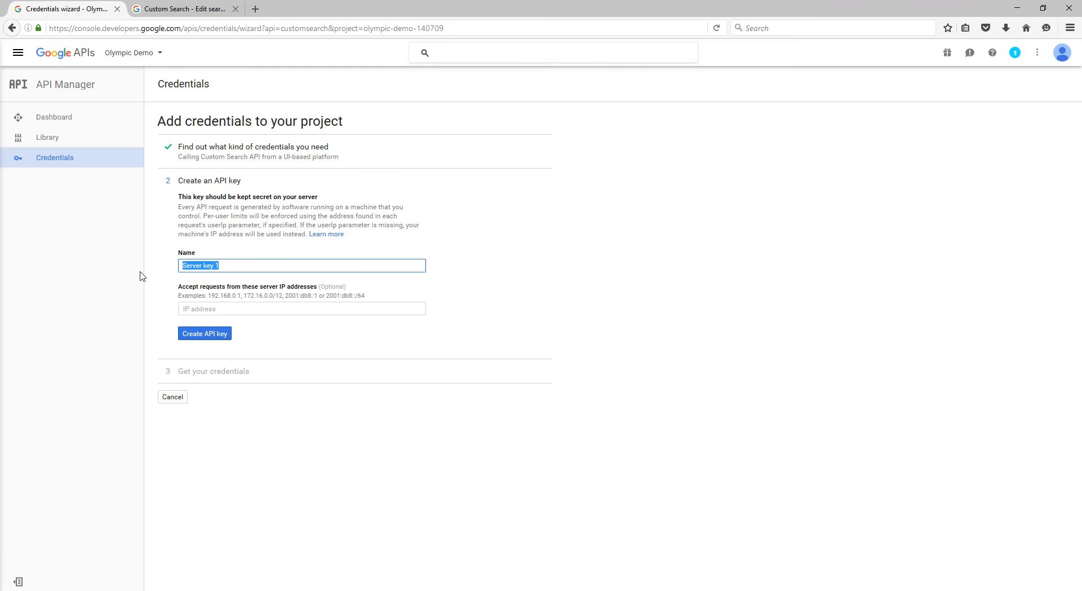
type("Google Se")
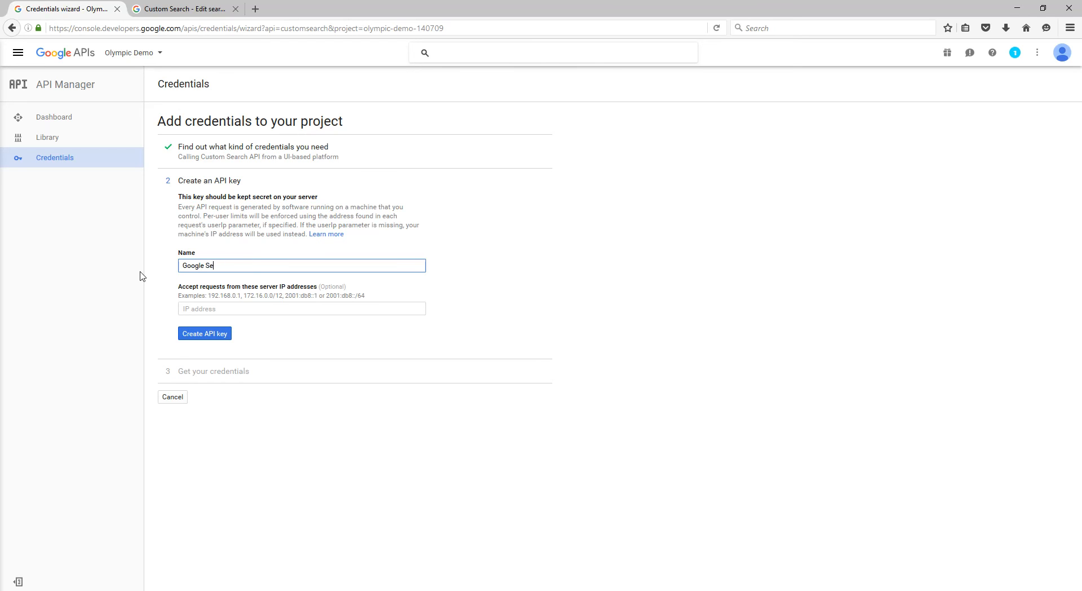
type("arch Key 1")
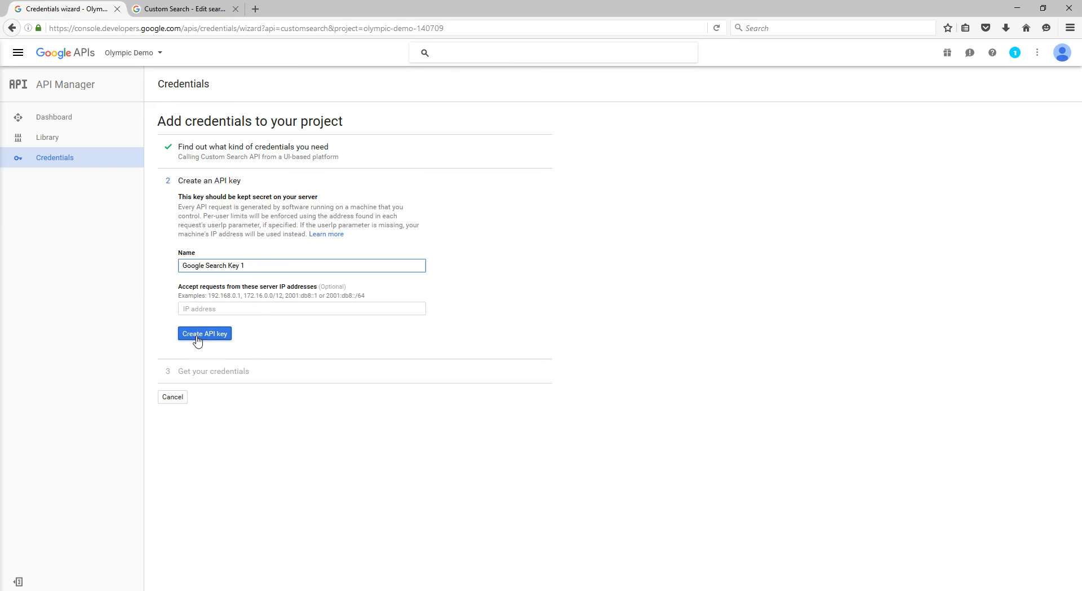
left_click(204, 334)
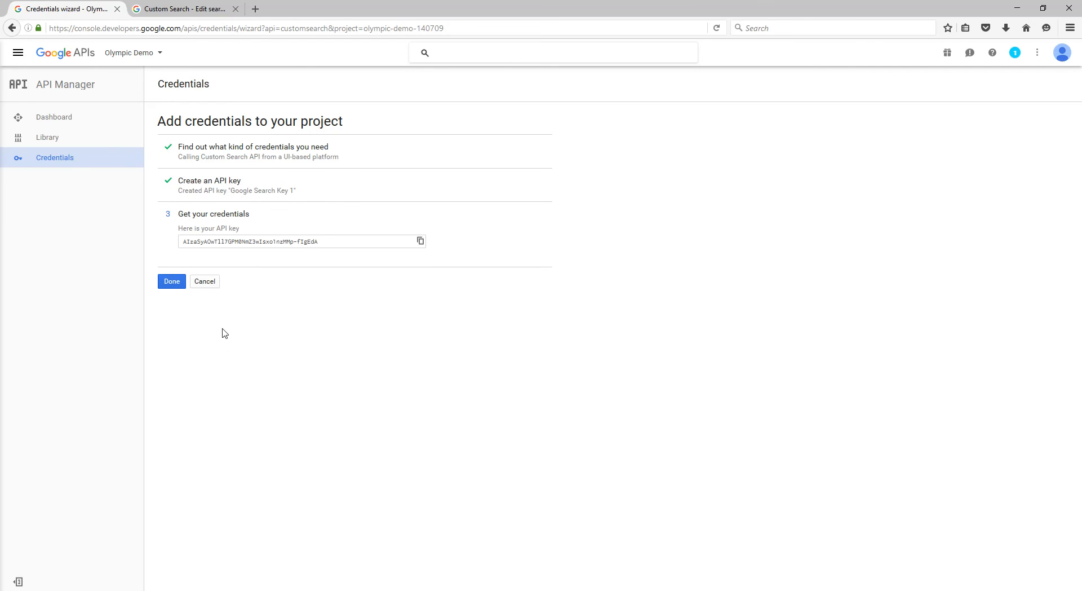
mouse_move(325, 245)
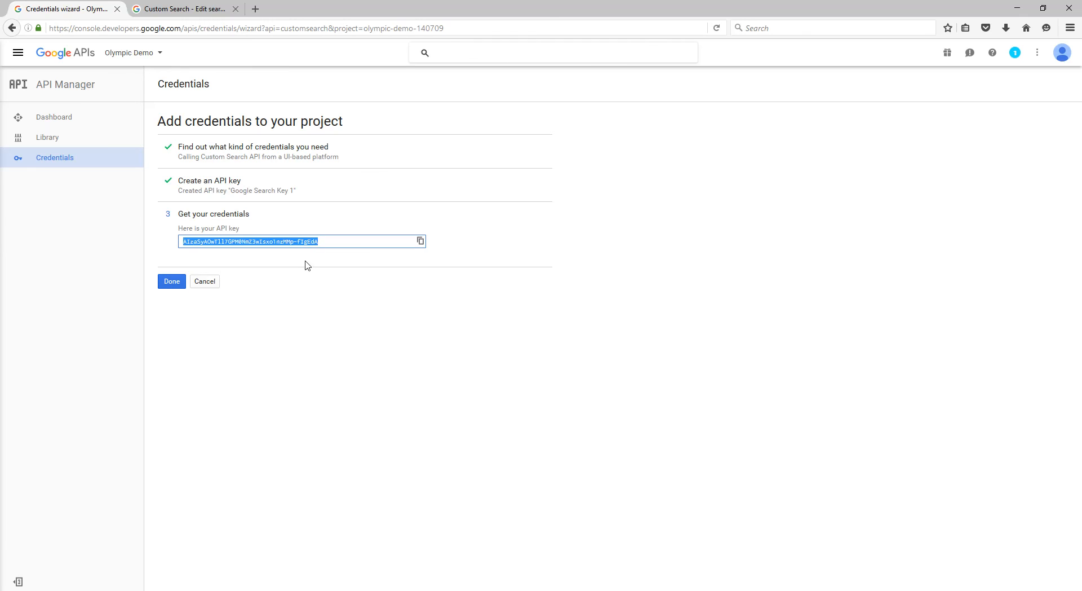
mouse_move(566, 565)
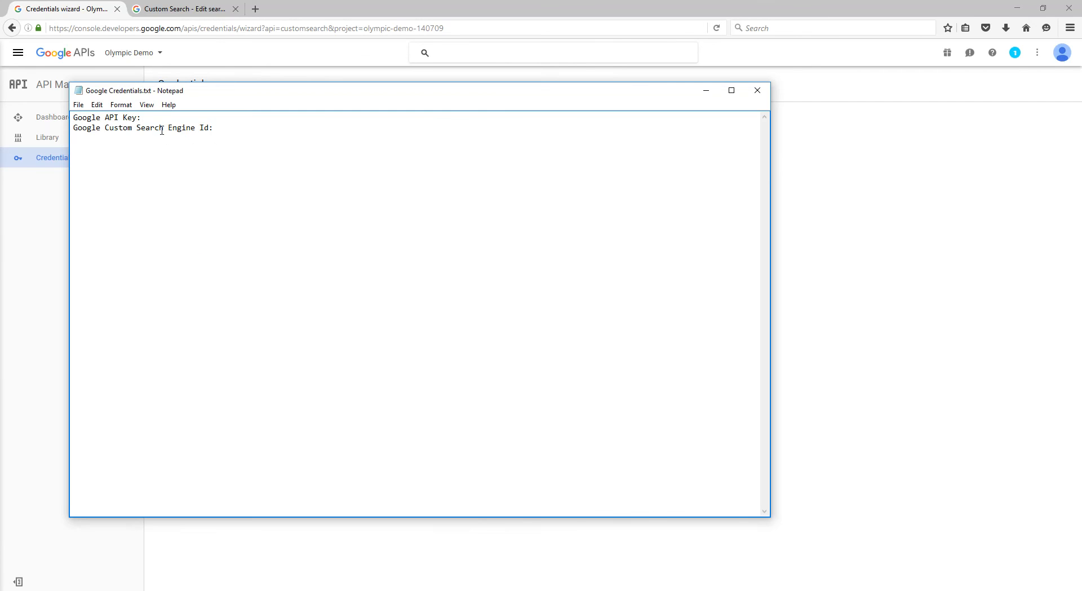
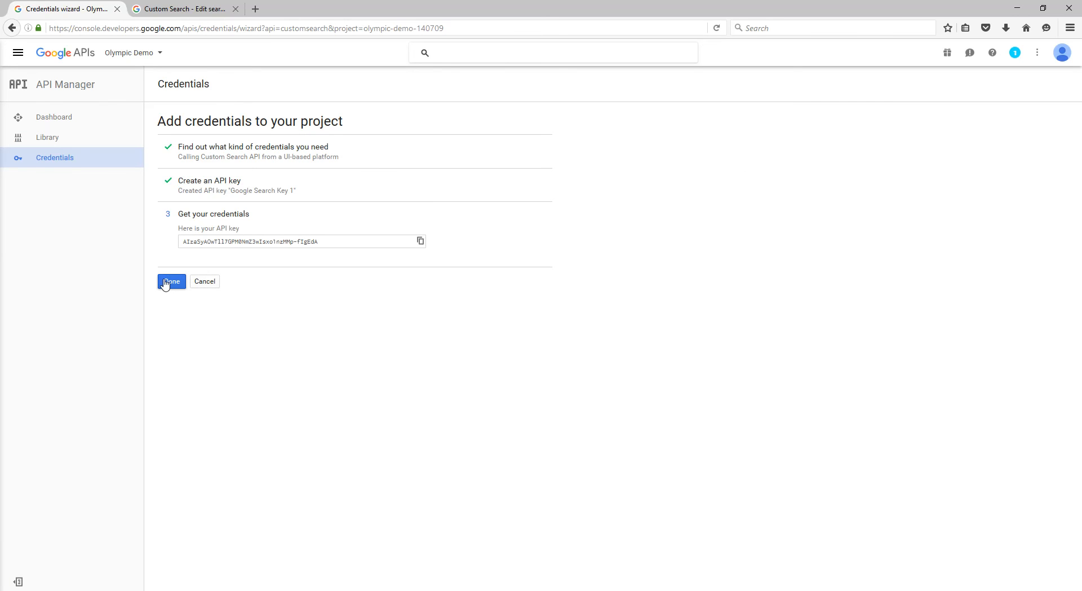
Step: Finish the wizard so Google Search Key 1 appears in the Credentials key list
left_click(171, 281)
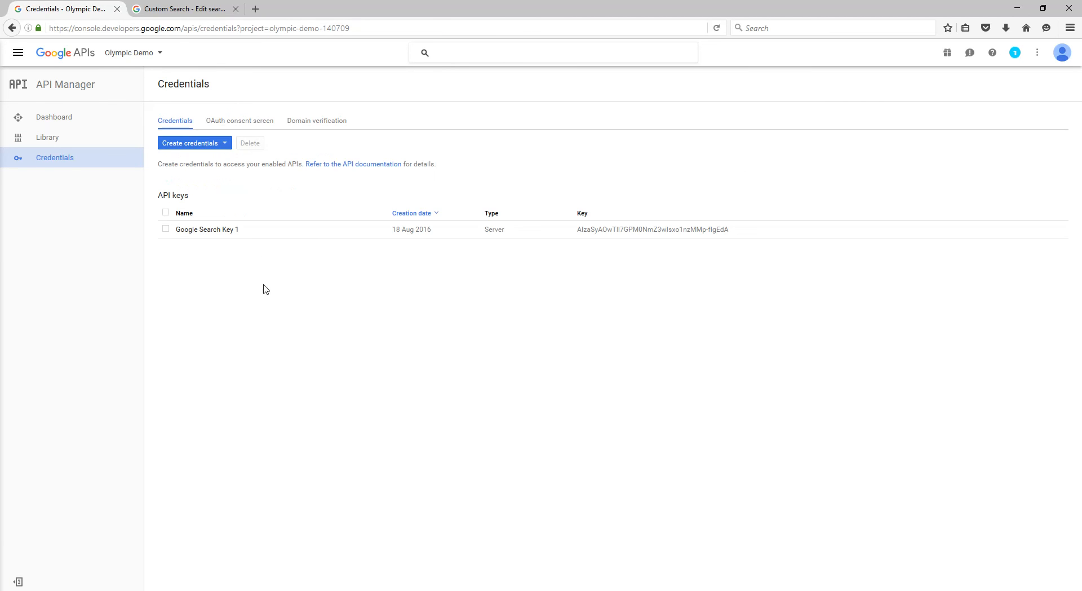
mouse_move(298, 232)
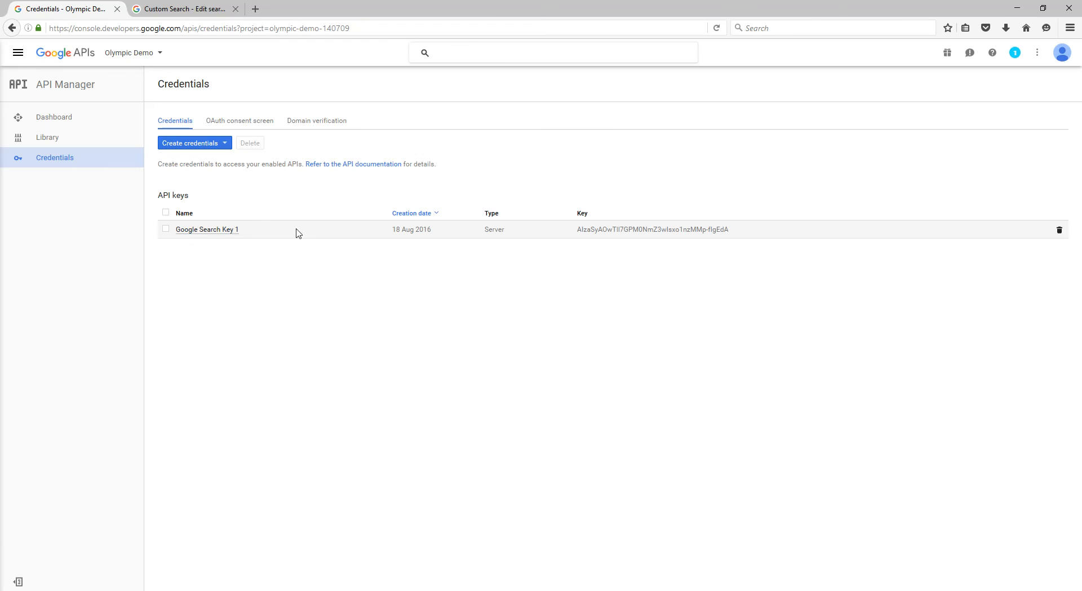
mouse_move(489, 238)
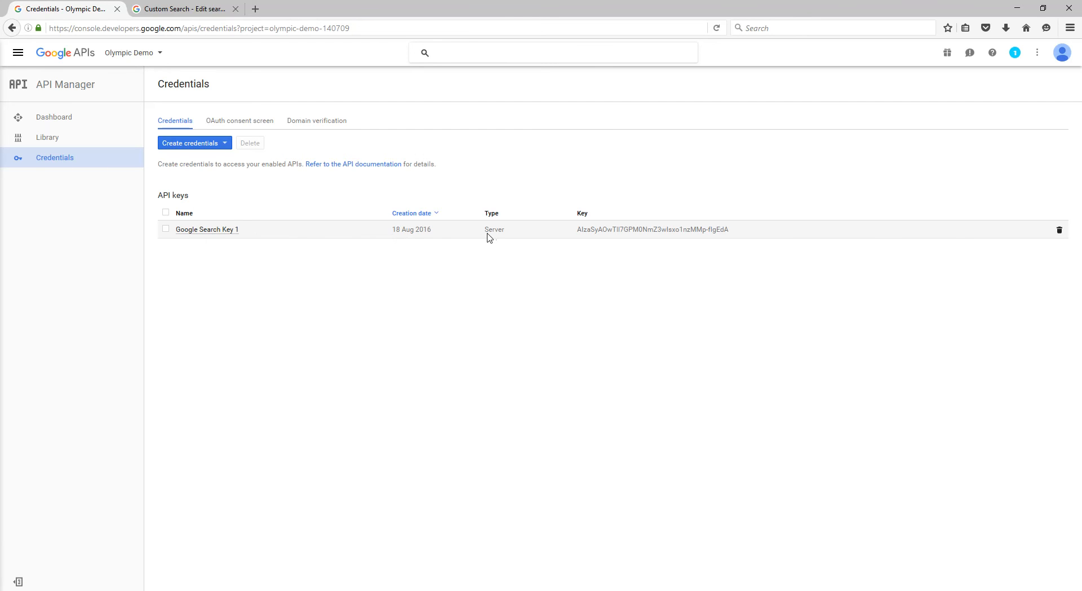
mouse_move(736, 231)
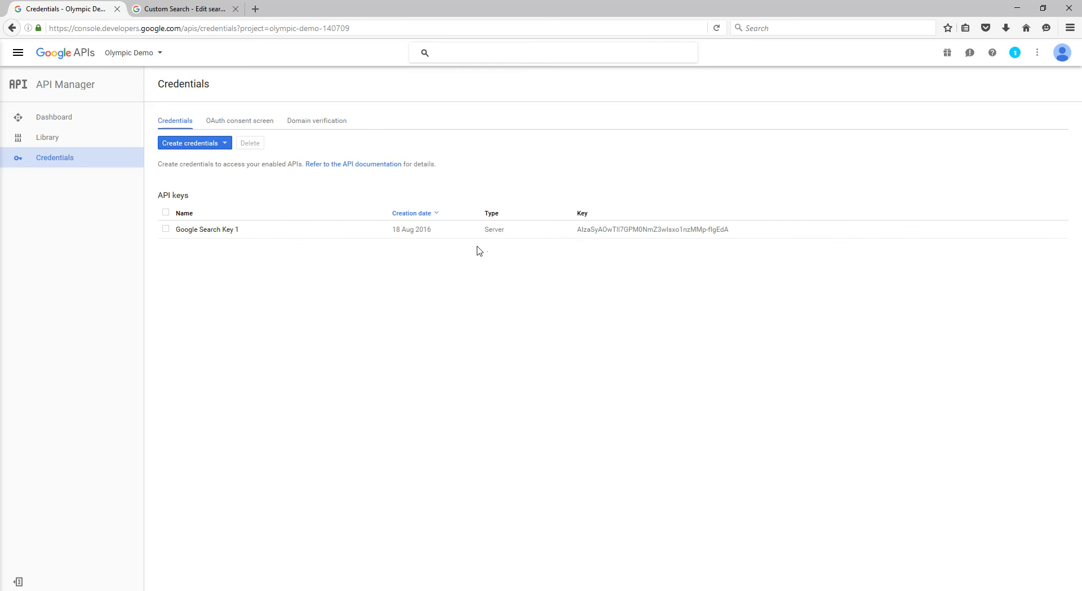
mouse_move(357, 291)
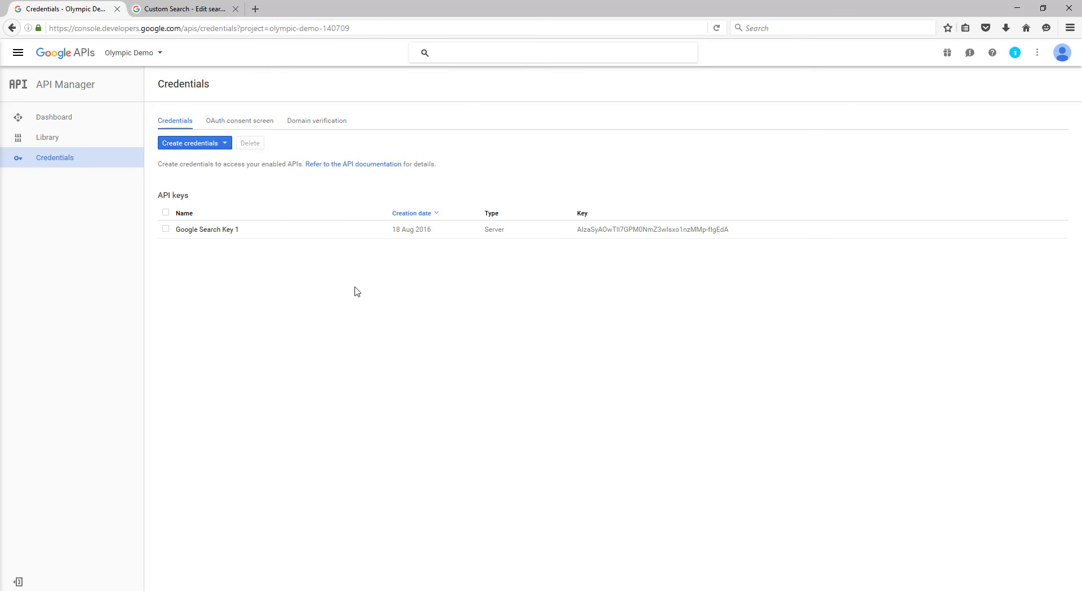